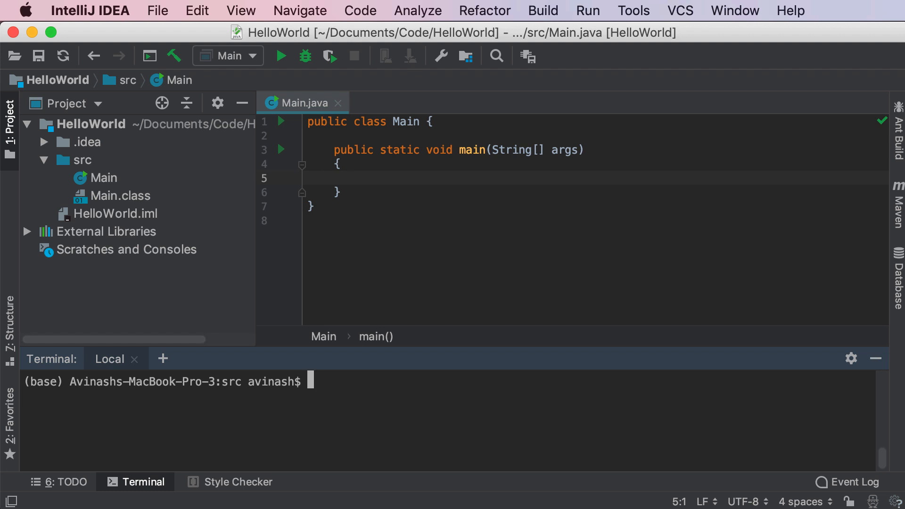
# Add System.out.println("Hello World!"); inside the main method, duplicated to five lines
pyautogui.click(360, 178)
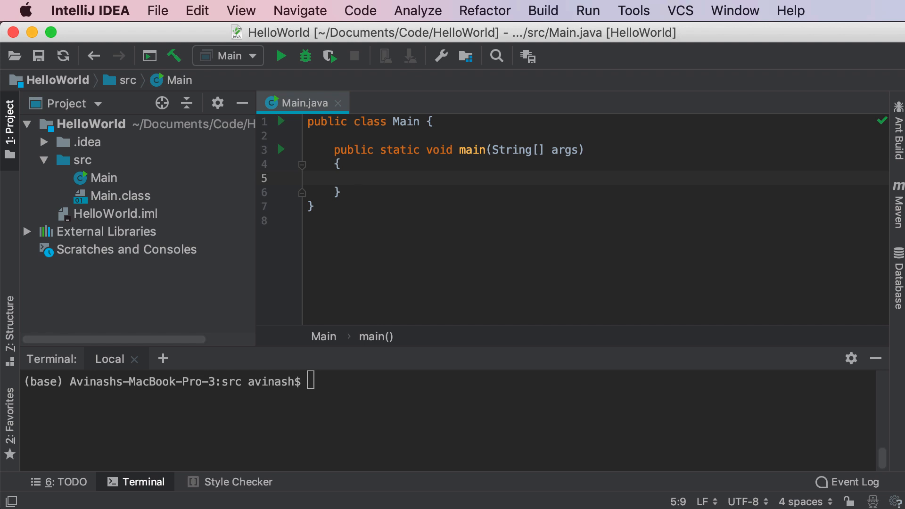
pyautogui.write('System.out.println("");')
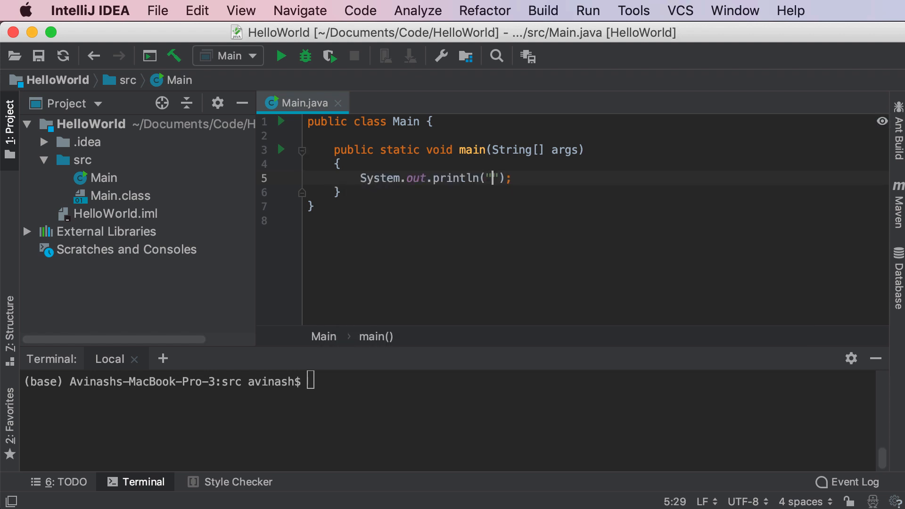
pyautogui.write('Hello World!')
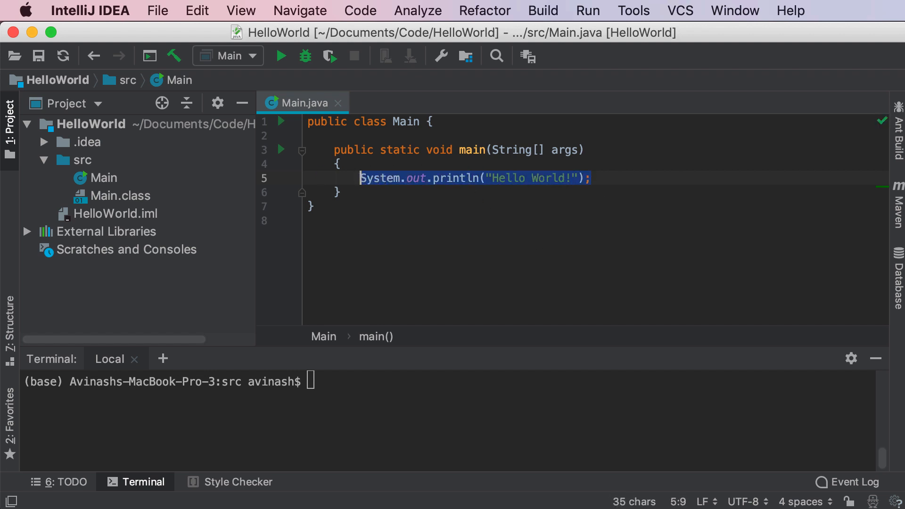
pyautogui.click(592, 178)
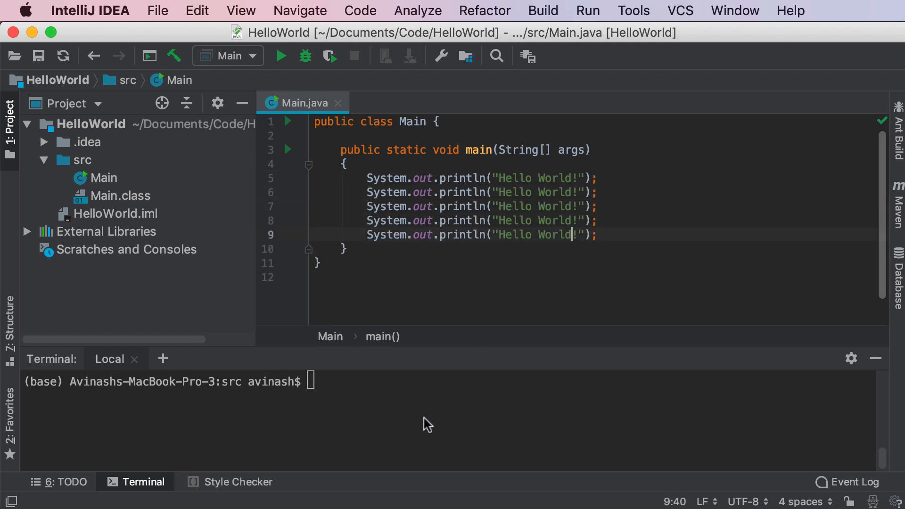
# Compile with javac Main.java and run java Main in the terminal
pyautogui.write('javac Main')
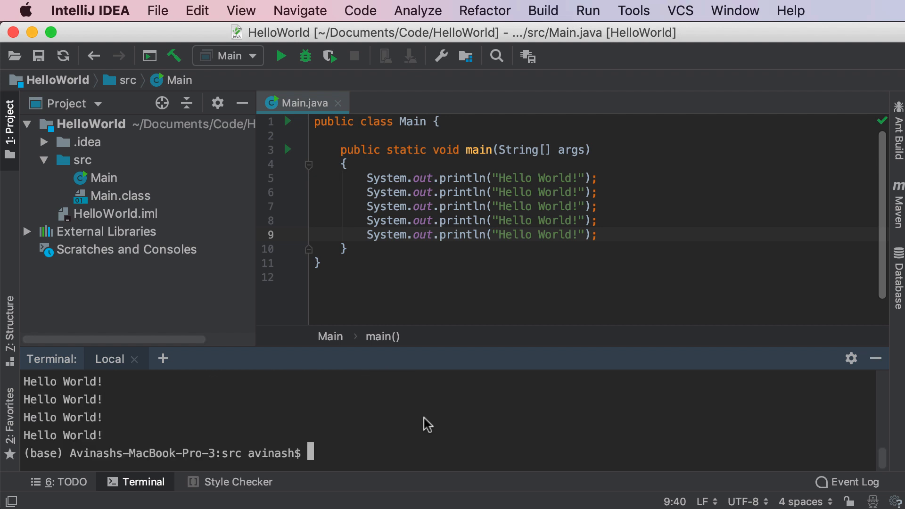
pyautogui.moveTo(558, 235)
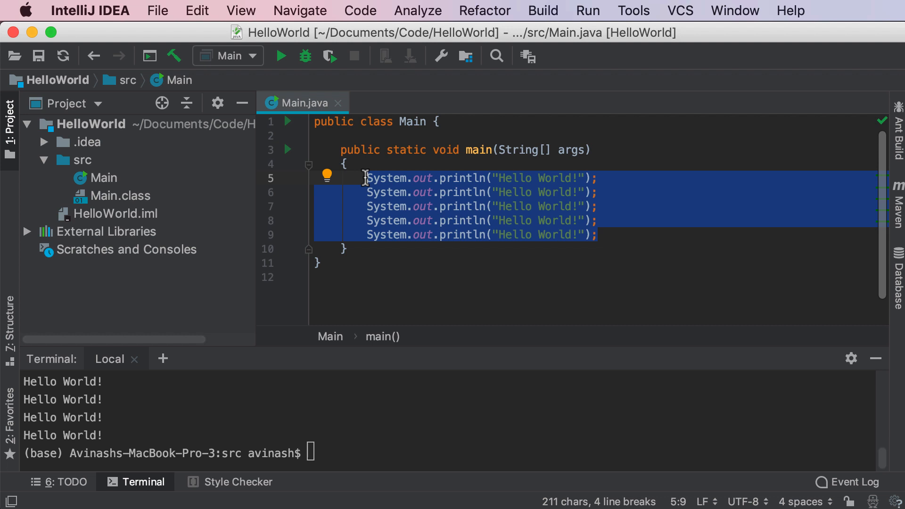
# Select the five println lines and start overwriting them with a for loop
pyautogui.click(407, 207)
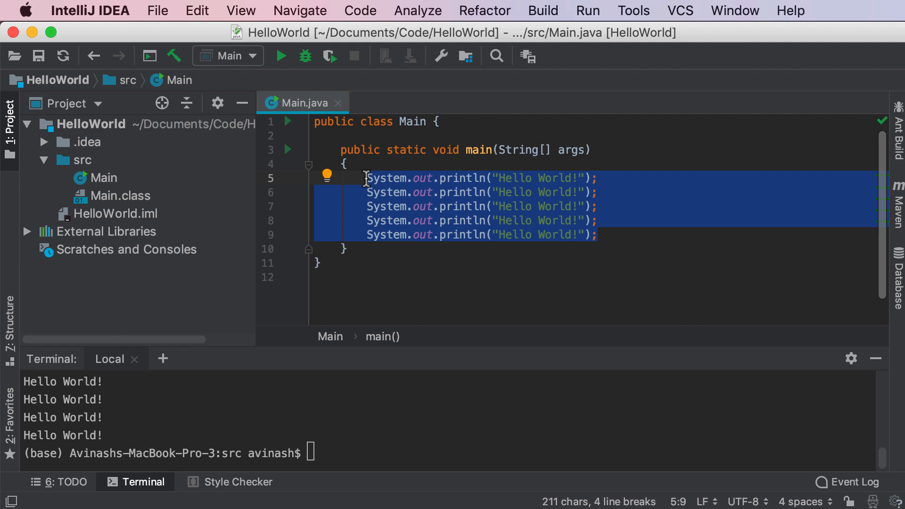
pyautogui.write('for (')
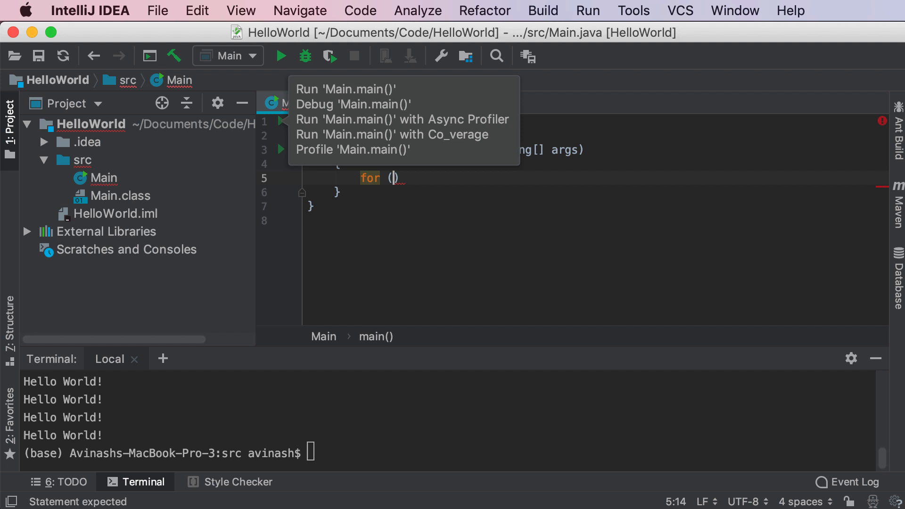
# Write the loop initializer int i = 0; and condition i < 10;
pyautogui.write('int i =')
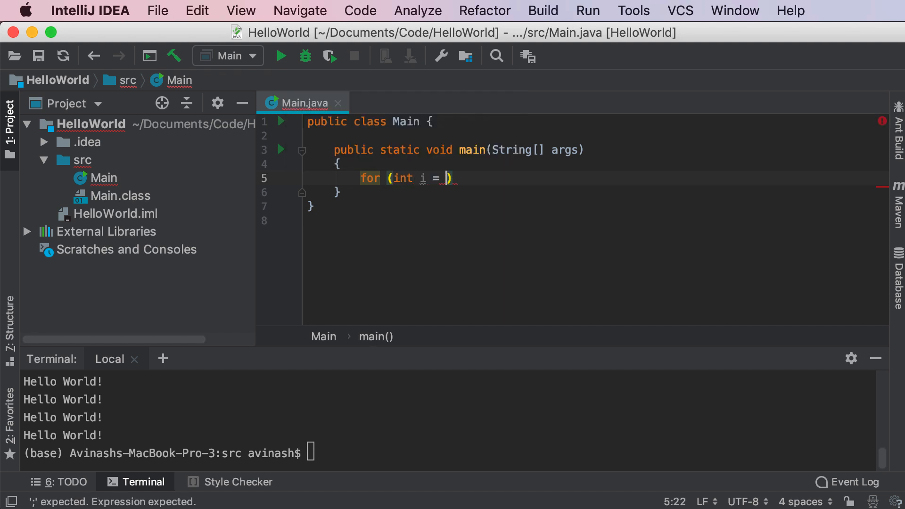
pyautogui.write('0;')
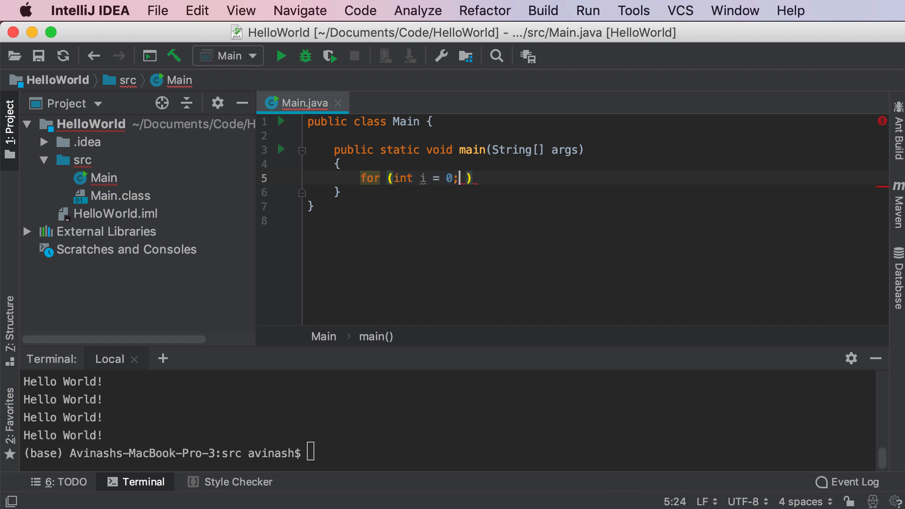
pyautogui.write('" "')
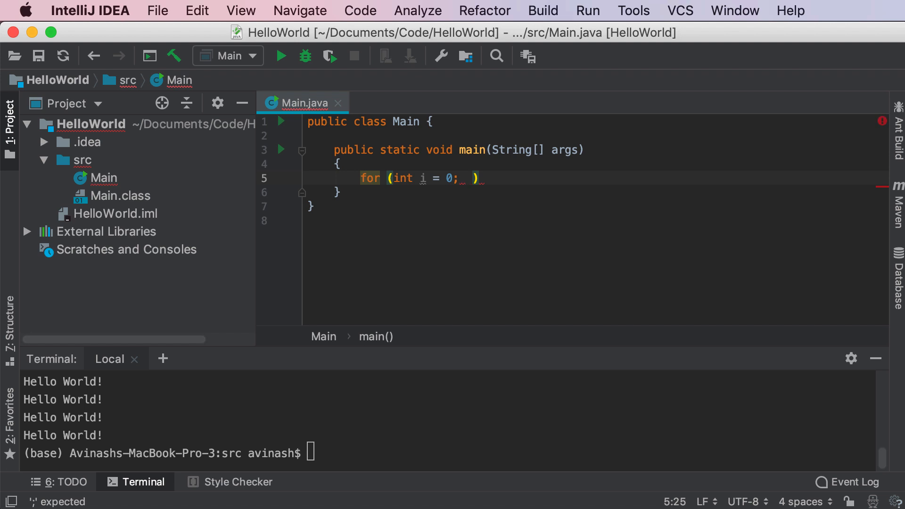
pyautogui.write('i <')
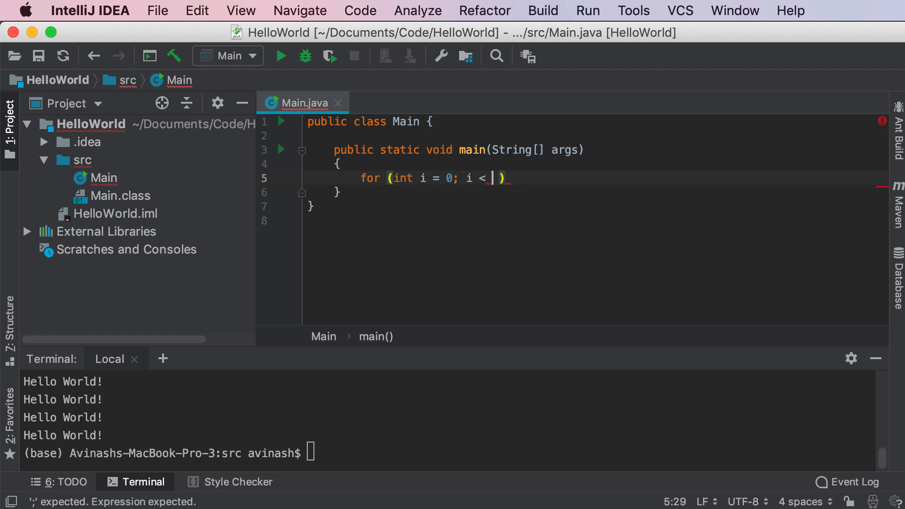
pyautogui.write('10')
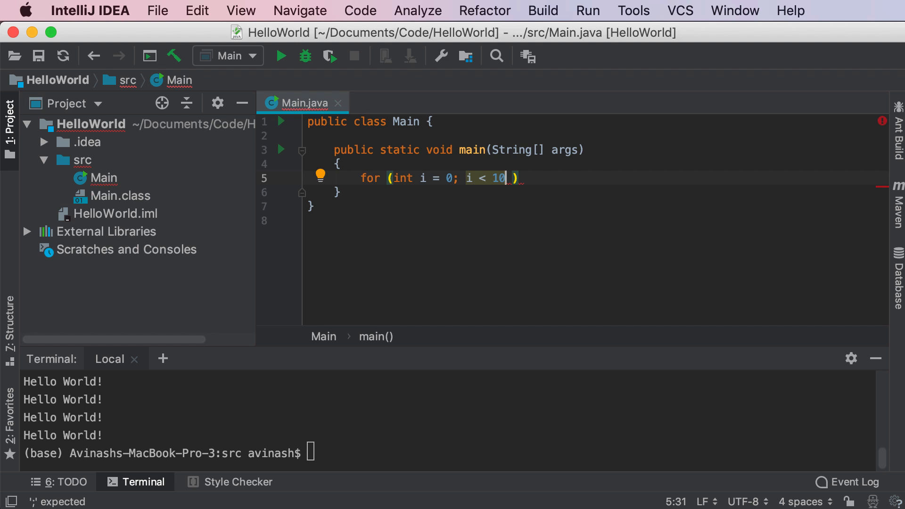
pyautogui.write(';')
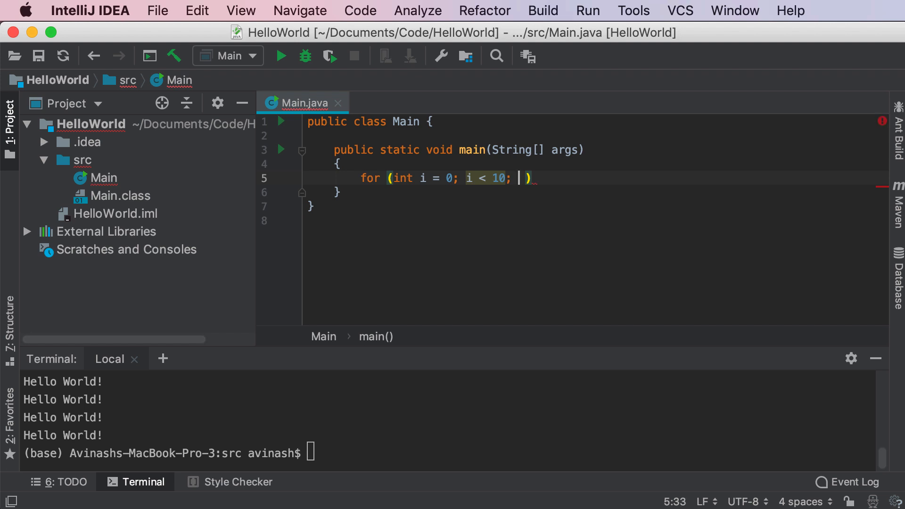
# Replace the attempted i = i + 1 update with i++ to finish the header
pyautogui.write('i')
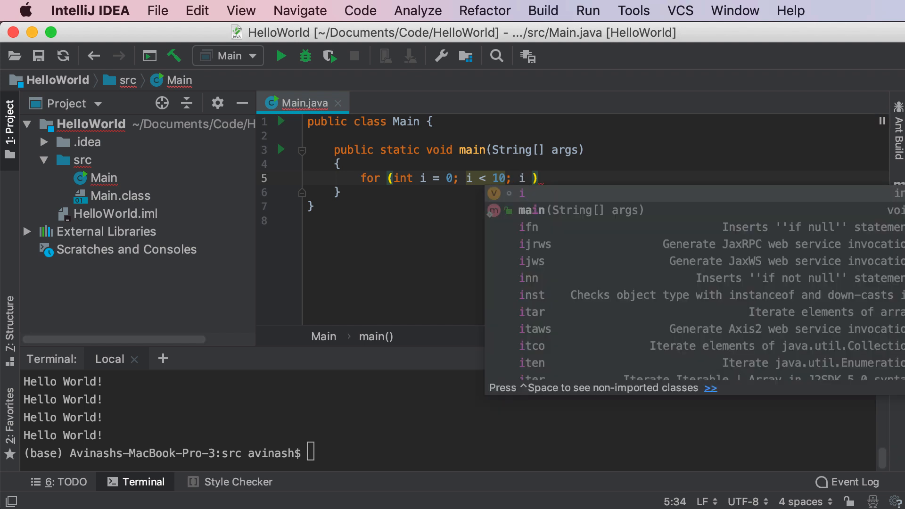
pyautogui.write('=')
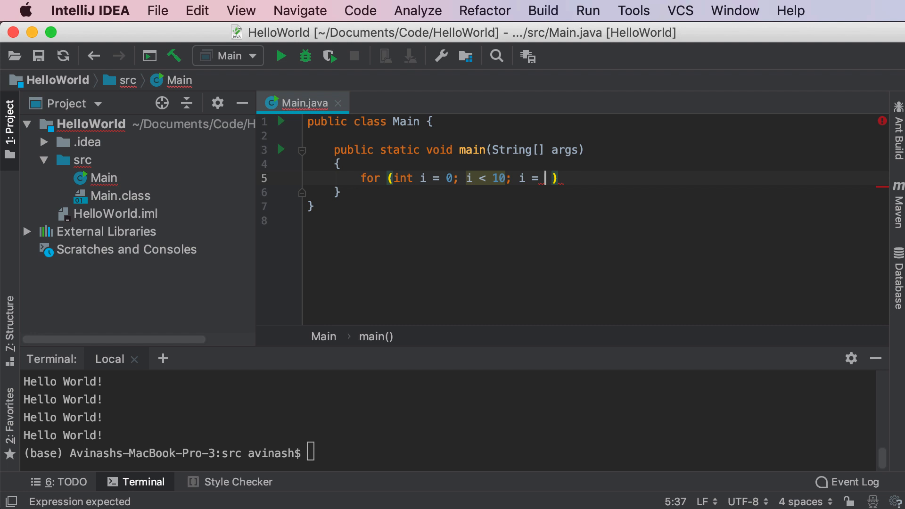
pyautogui.write('i + 1')
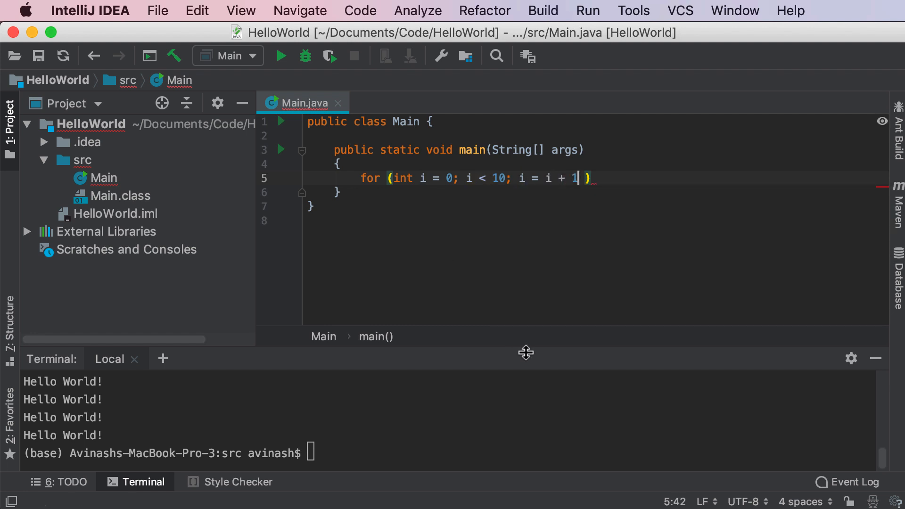
pyautogui.press('backspace')
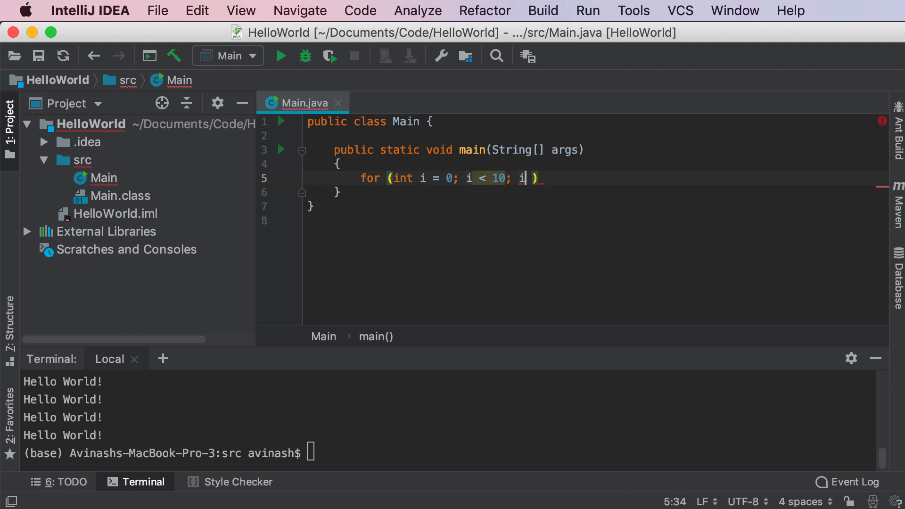
pyautogui.write('++')
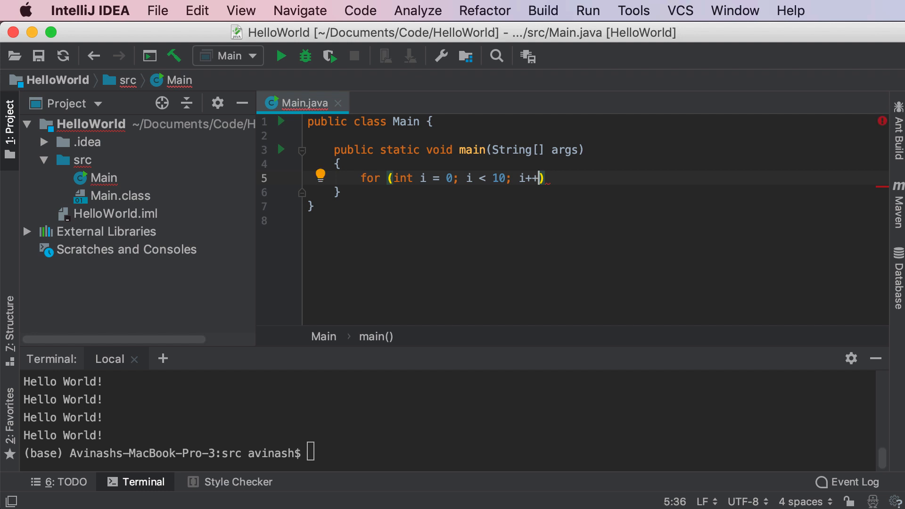
pyautogui.moveTo(469, 197)
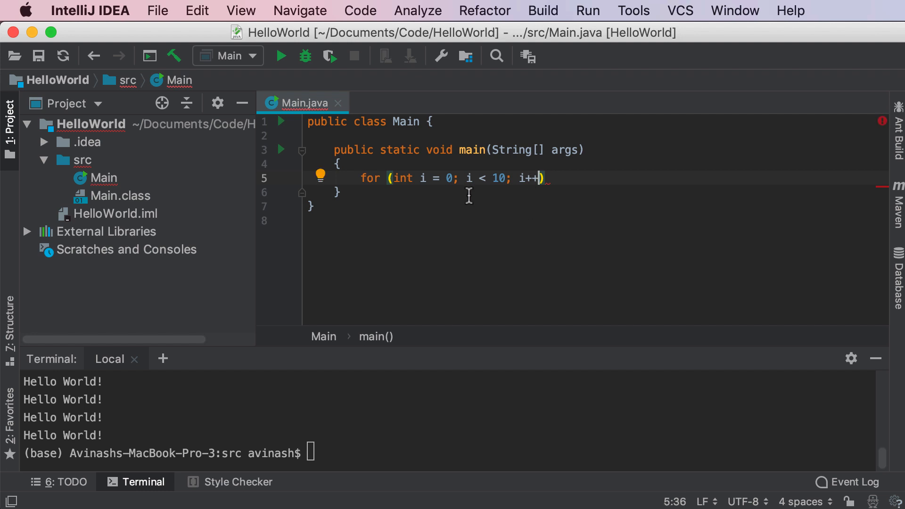
pyautogui.moveTo(492, 223)
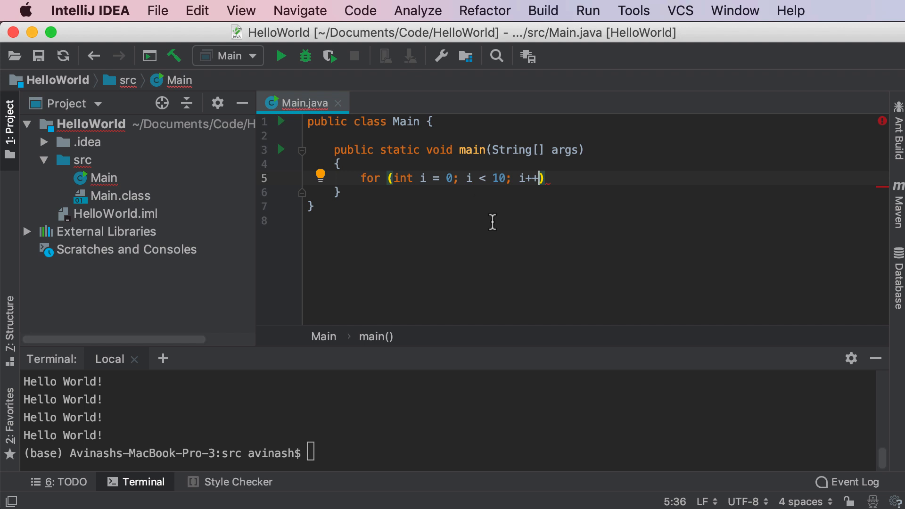
# Give the loop a body printing "Hello World!" via the sout template
pyautogui.write('{}')
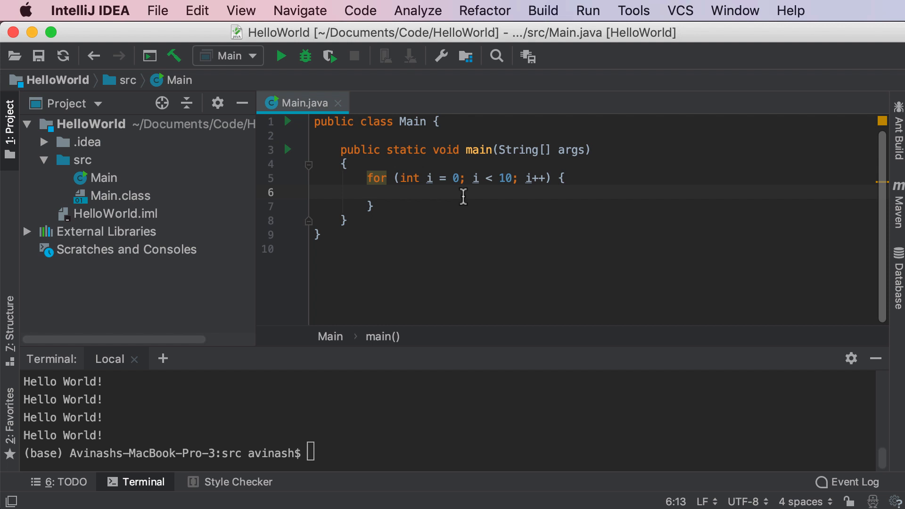
pyautogui.moveTo(425, 228)
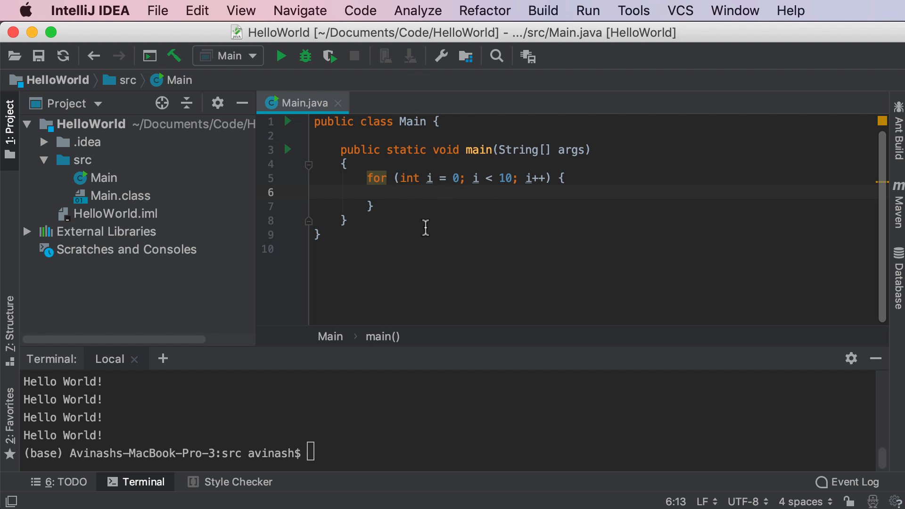
pyautogui.moveTo(438, 237)
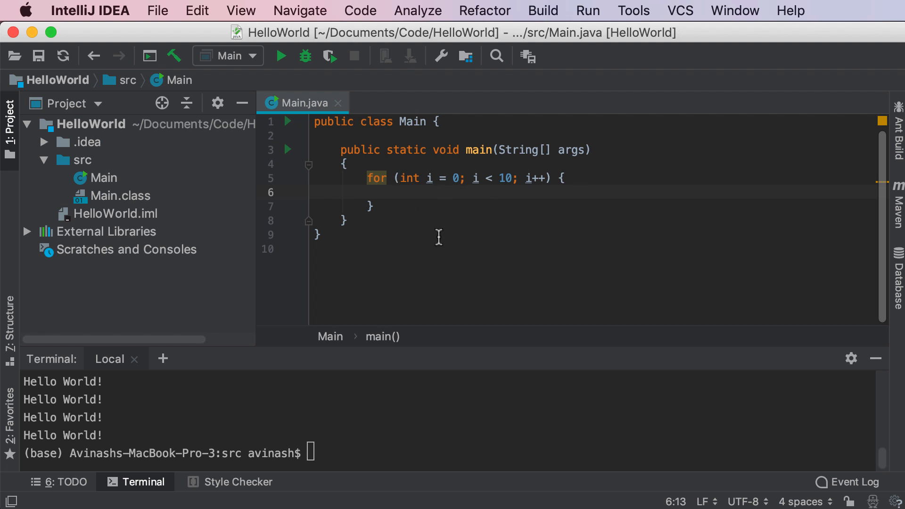
pyautogui.write('sout')
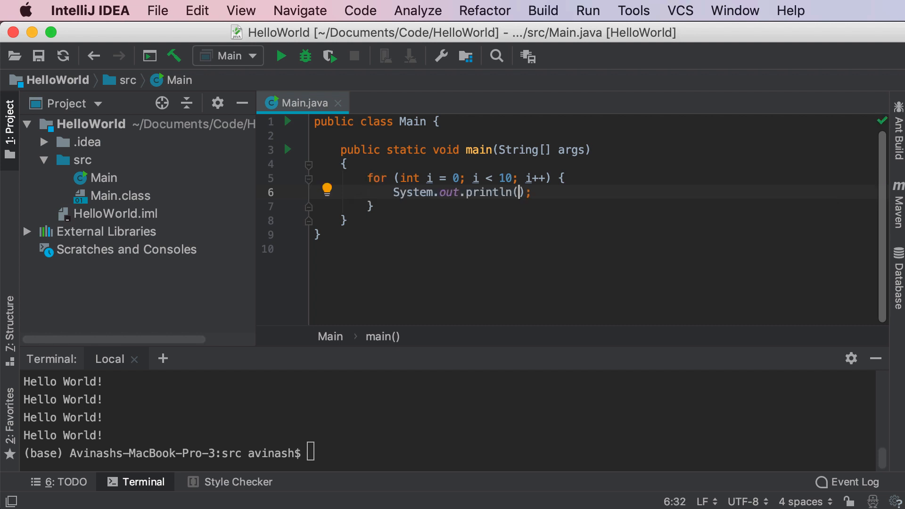
pyautogui.write('"Hello "')
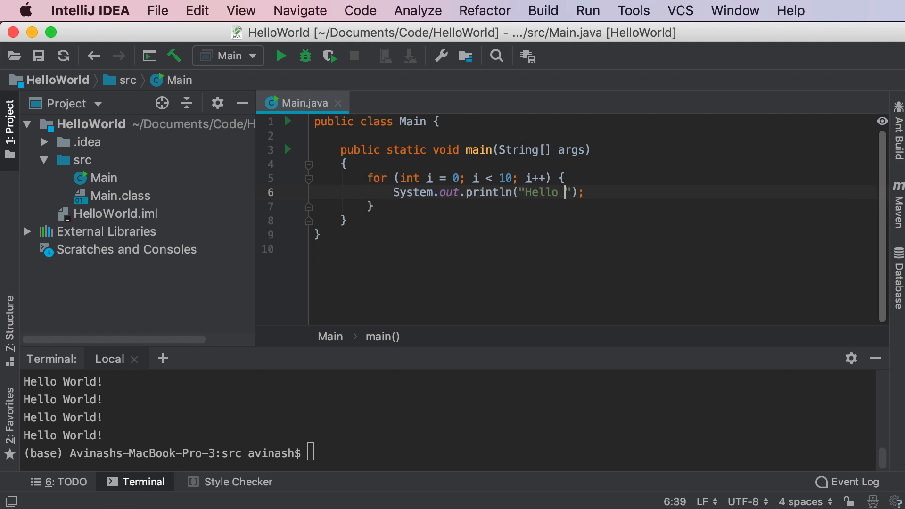
pyautogui.write('World!')
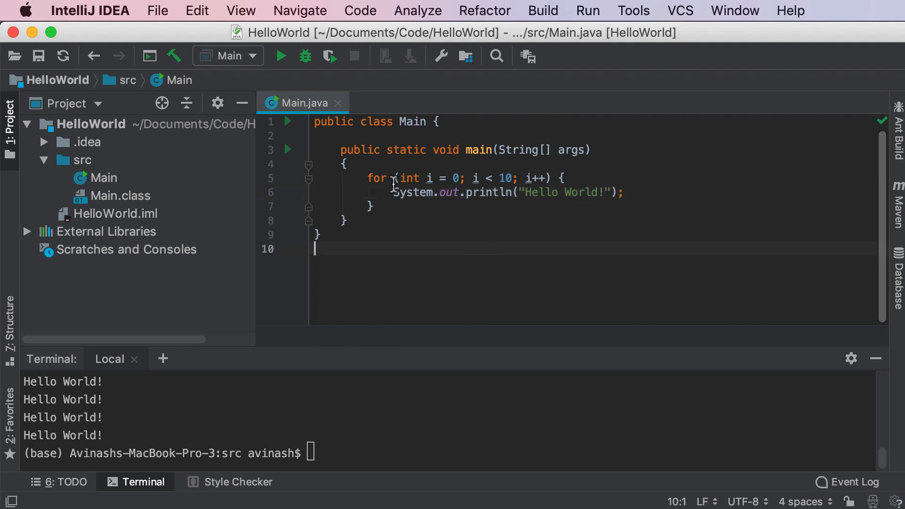
pyautogui.moveTo(539, 192)
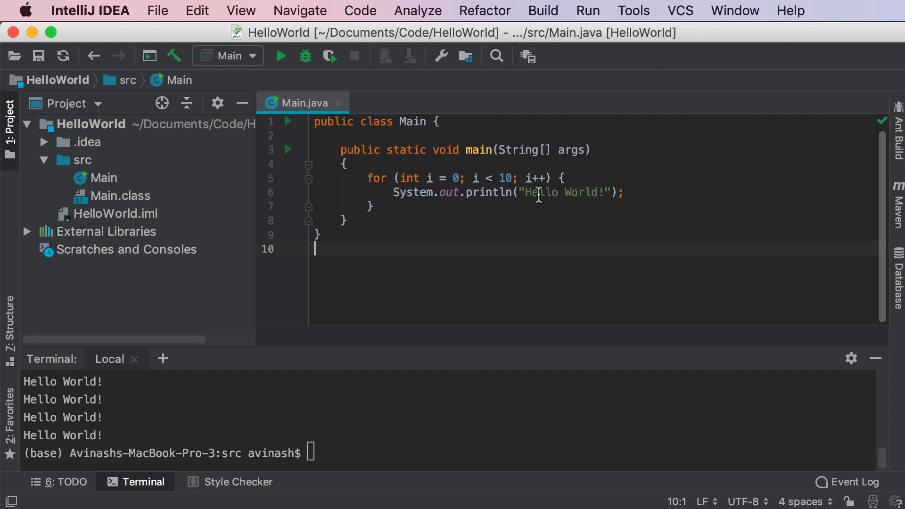
pyautogui.moveTo(326, 447)
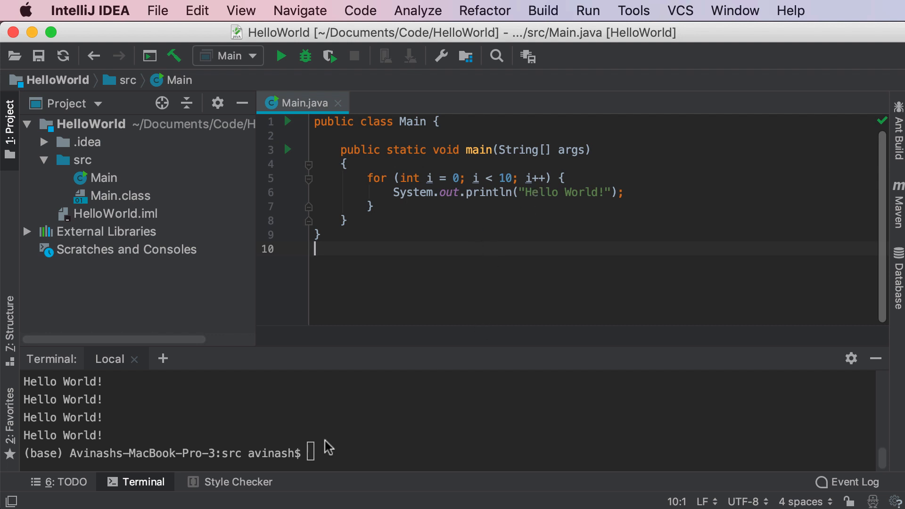
# Recompile and rerun Main in the terminal to print Hello World! ten times
pyautogui.write('j')
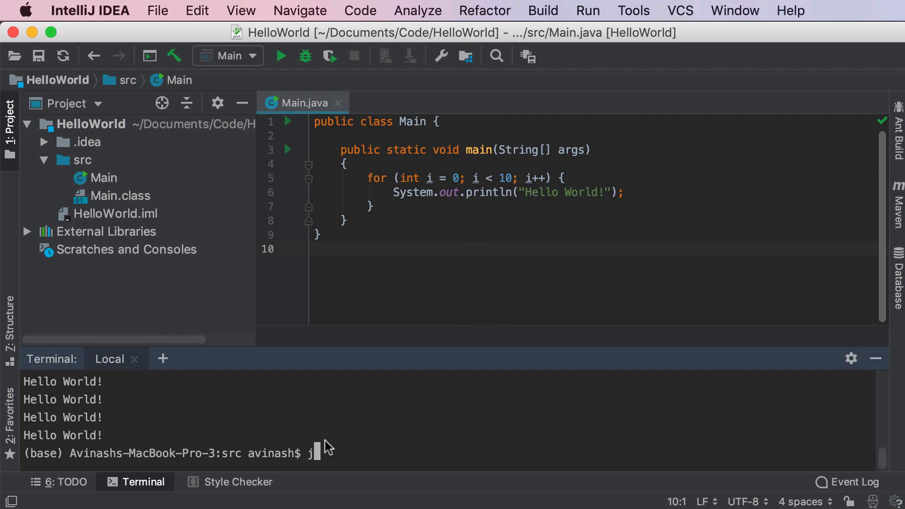
pyautogui.write('avac')
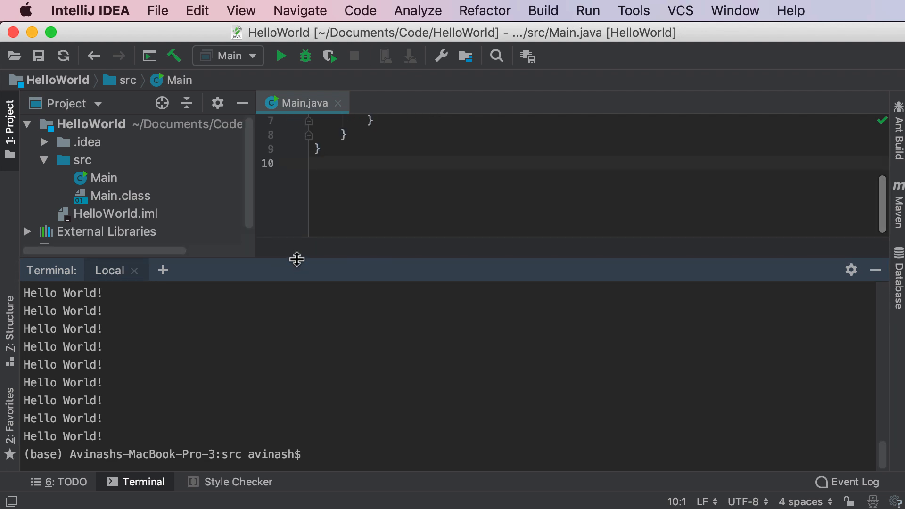
pyautogui.moveTo(256, 345)
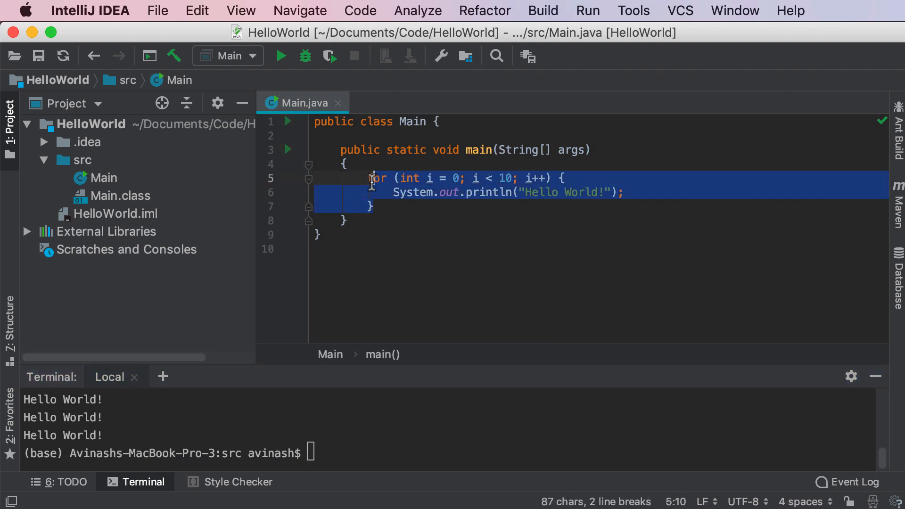
# Delete the Hello World println from the loop body, leaving it empty
pyautogui.click(400, 178)
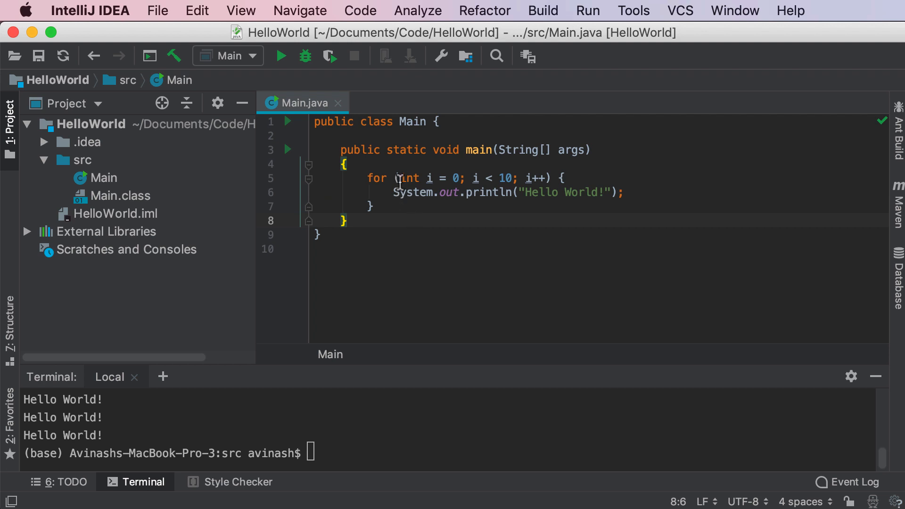
pyautogui.moveTo(398, 179); pyautogui.dragTo(465, 178)
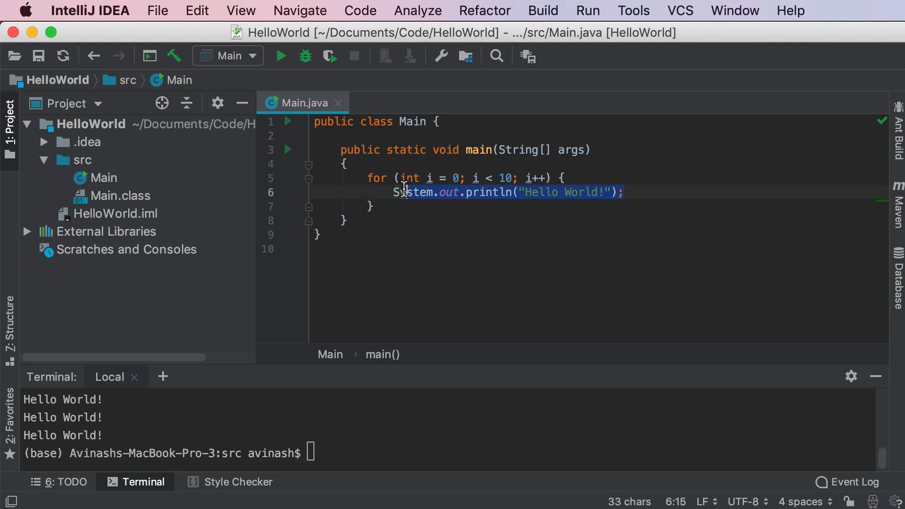
pyautogui.press('Delete')
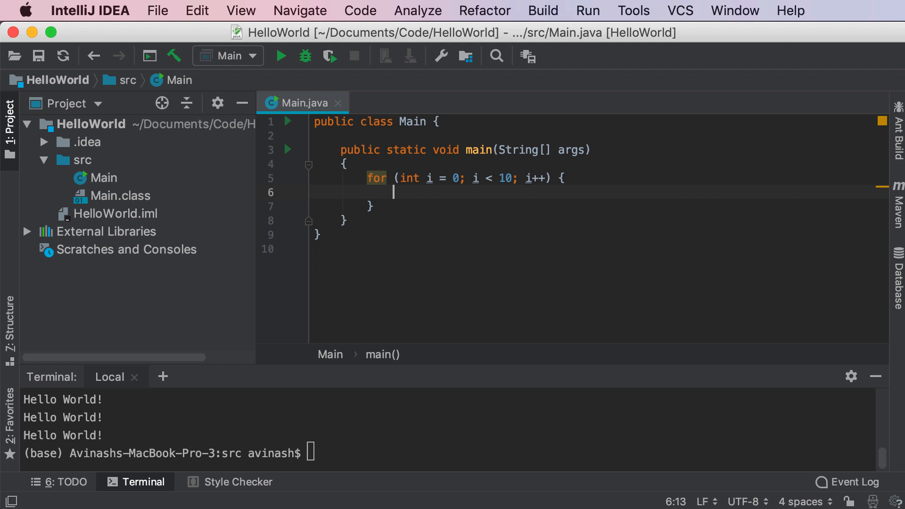
pyautogui.moveTo(458, 218)
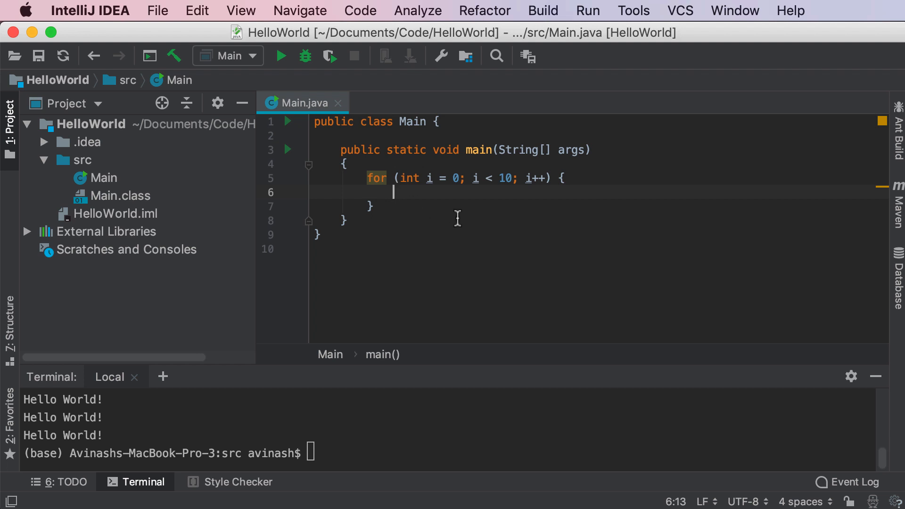
pyautogui.moveTo(457, 220)
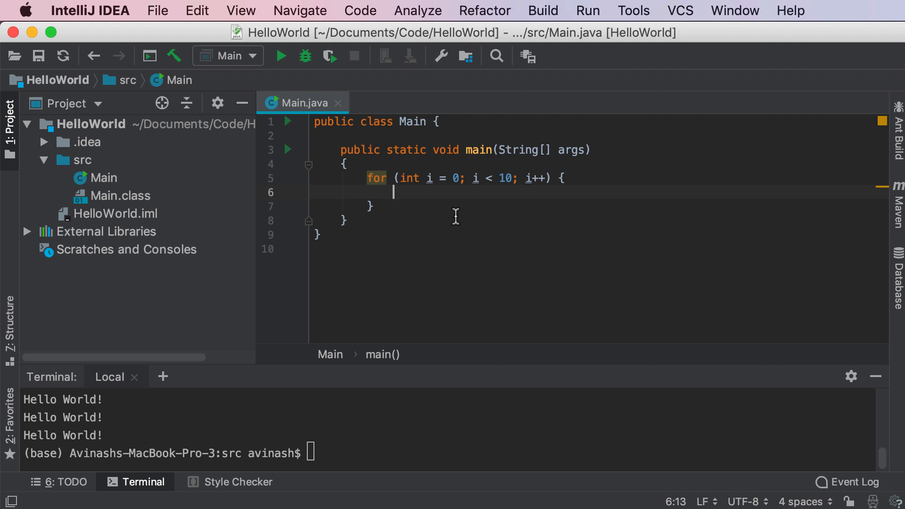
pyautogui.moveTo(546, 178)
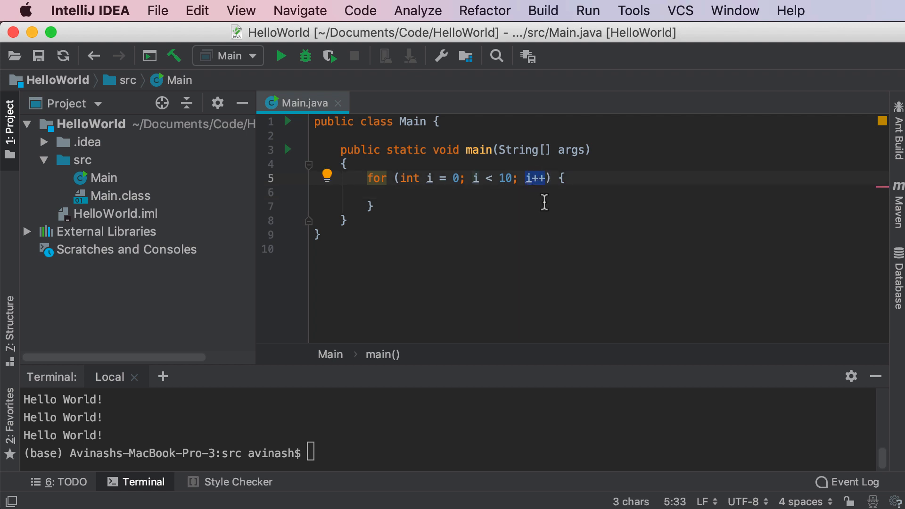
pyautogui.moveTo(452, 199)
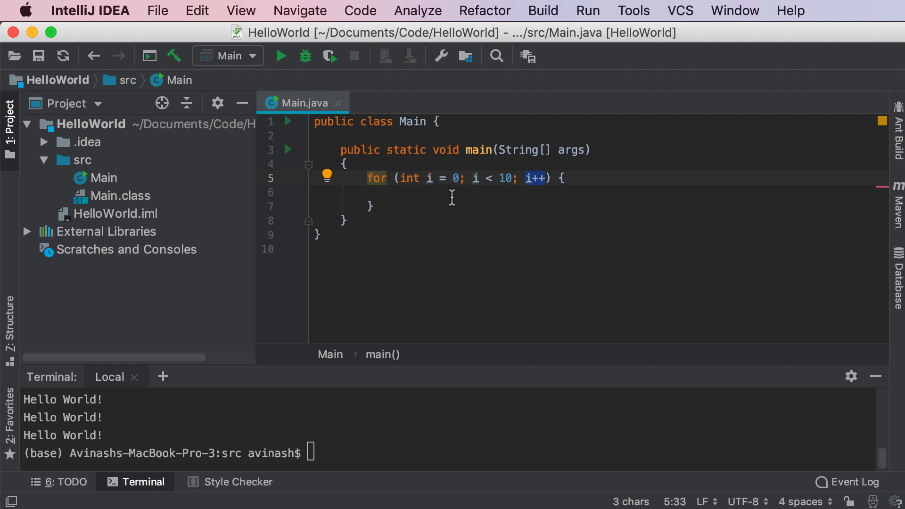
pyautogui.moveTo(524, 208)
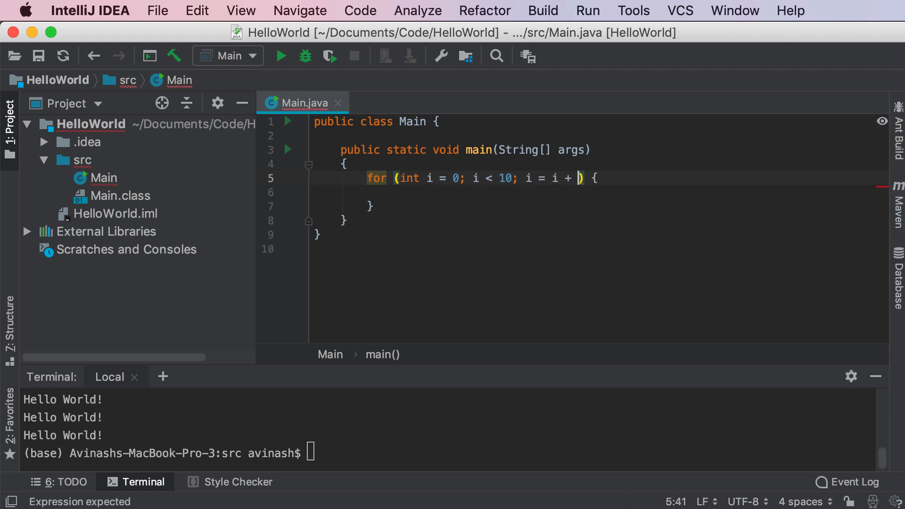
# Set the loop to i <= 10 stepping i = i + 2, printing i each pass
pyautogui.write('2')
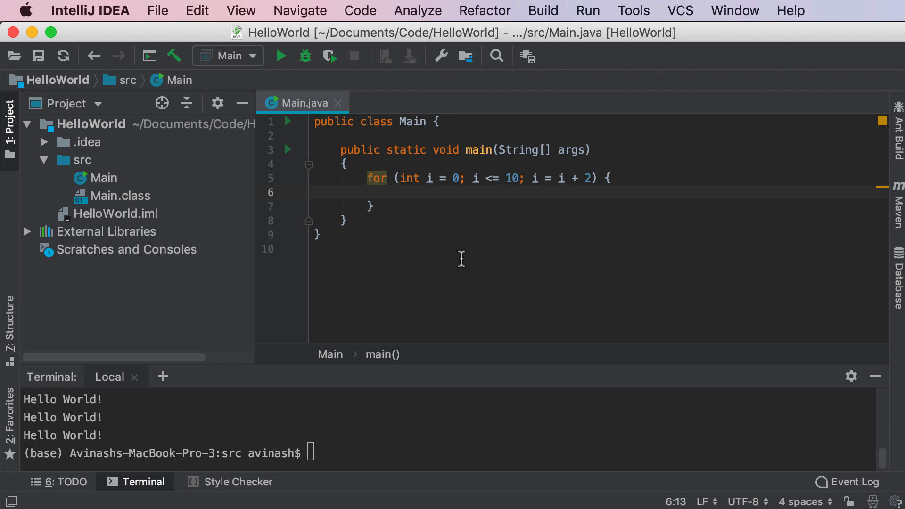
pyautogui.write('sout')
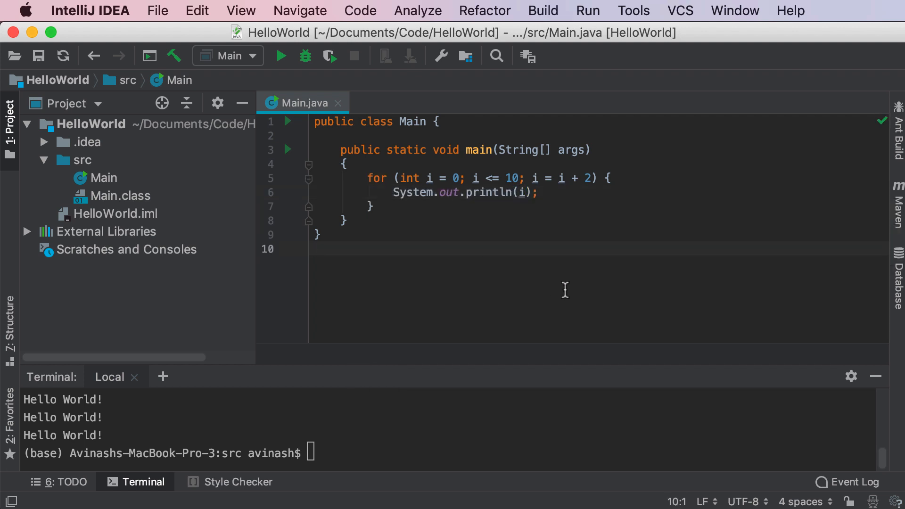
pyautogui.moveTo(281, 55)
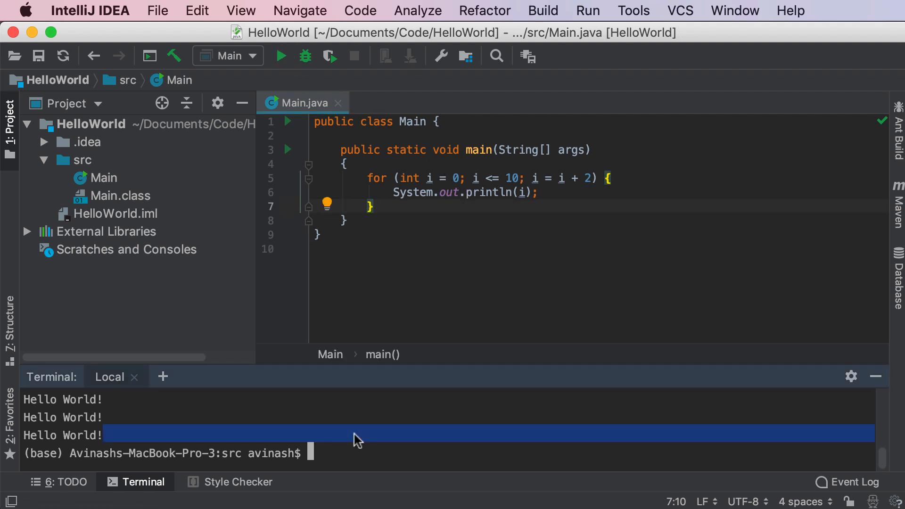
# Run javac Main.java and java Main to print the even numbers 0 through 10
pyautogui.write('java Main')
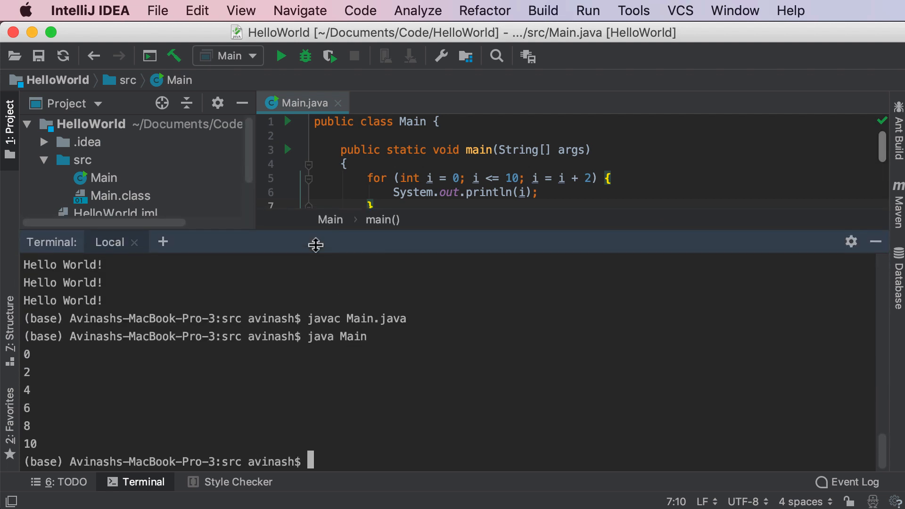
pyautogui.moveTo(72, 452)
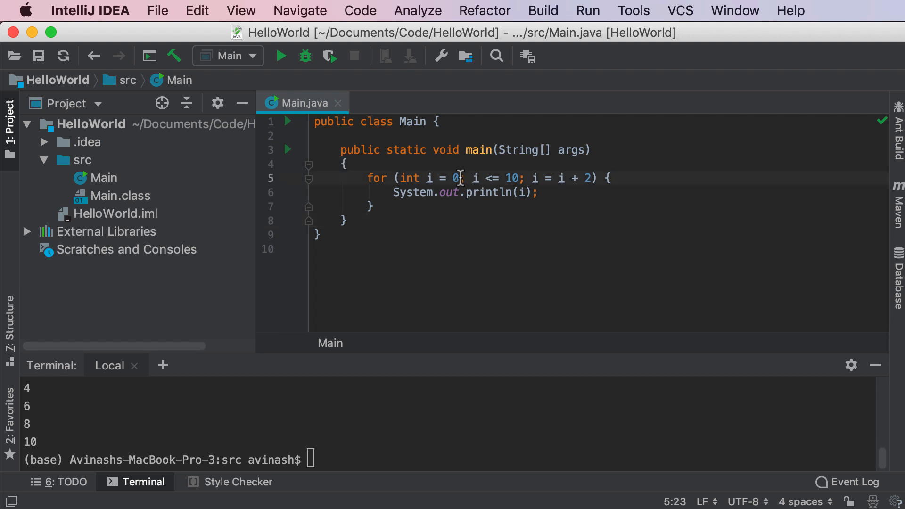
# Change the header to int i = 100; i >= 0; i = i - 1 for a countdown
pyautogui.write('1')
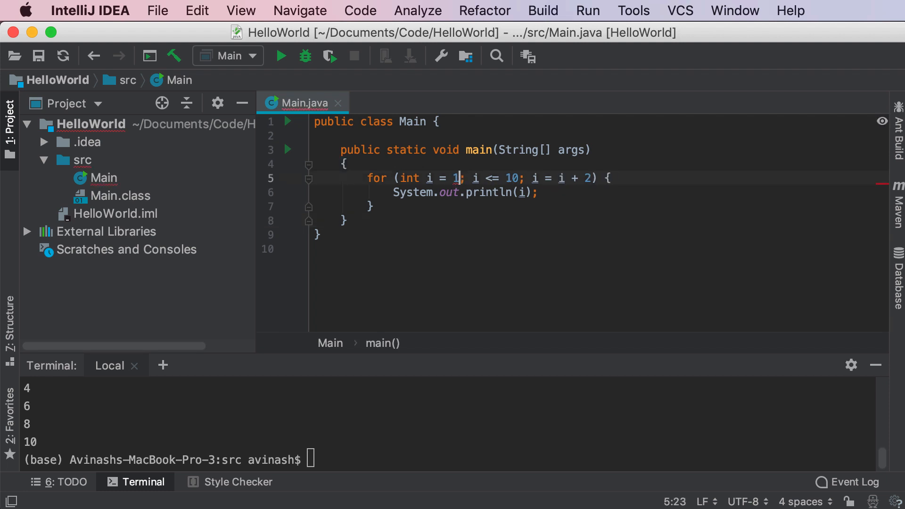
pyautogui.write('00')
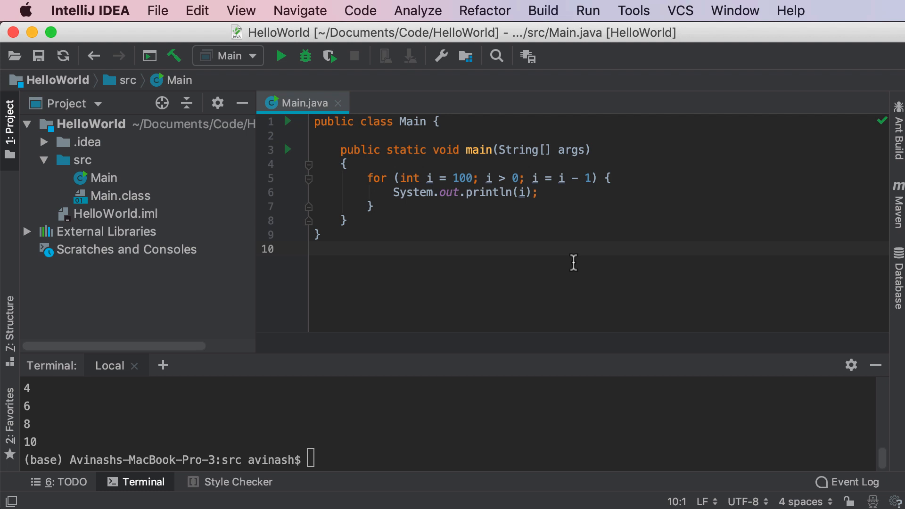
pyautogui.write('=')
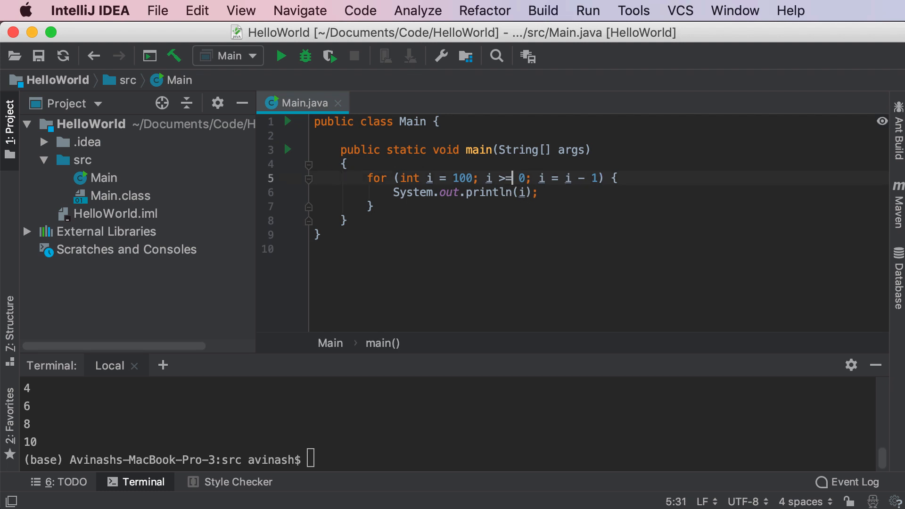